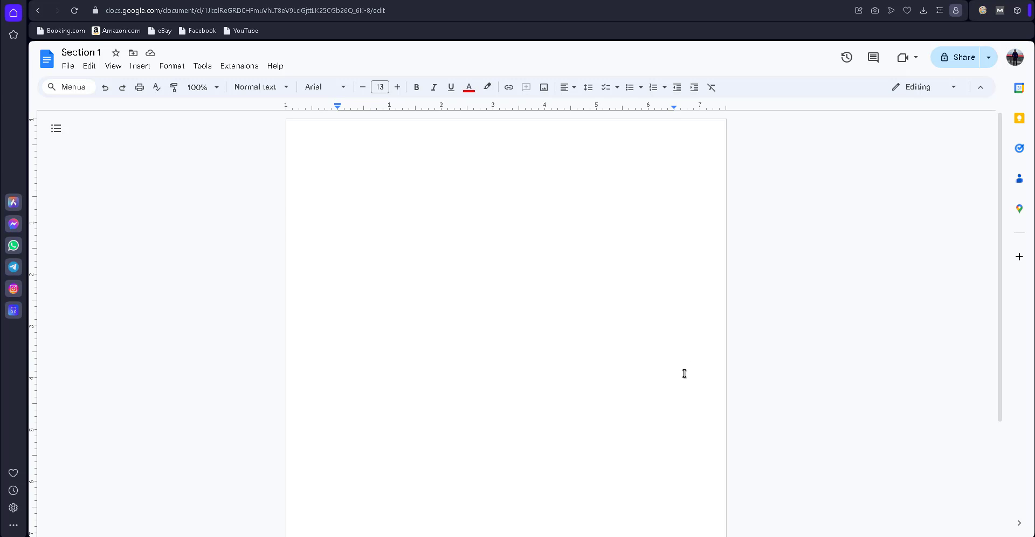
mouse_move(734, 495)
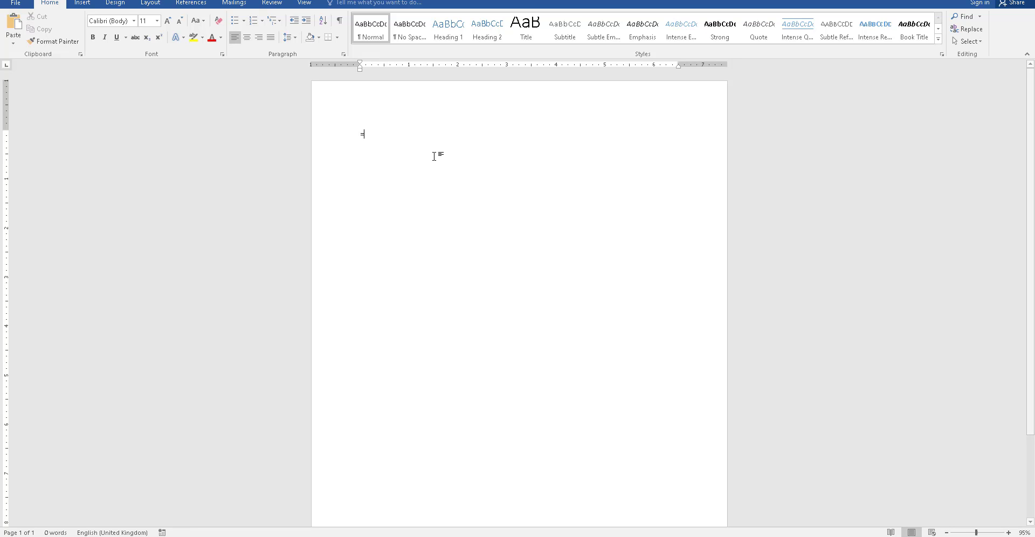
Generate five sample paragraphs in Word with the =rand() function.
text(=ran)
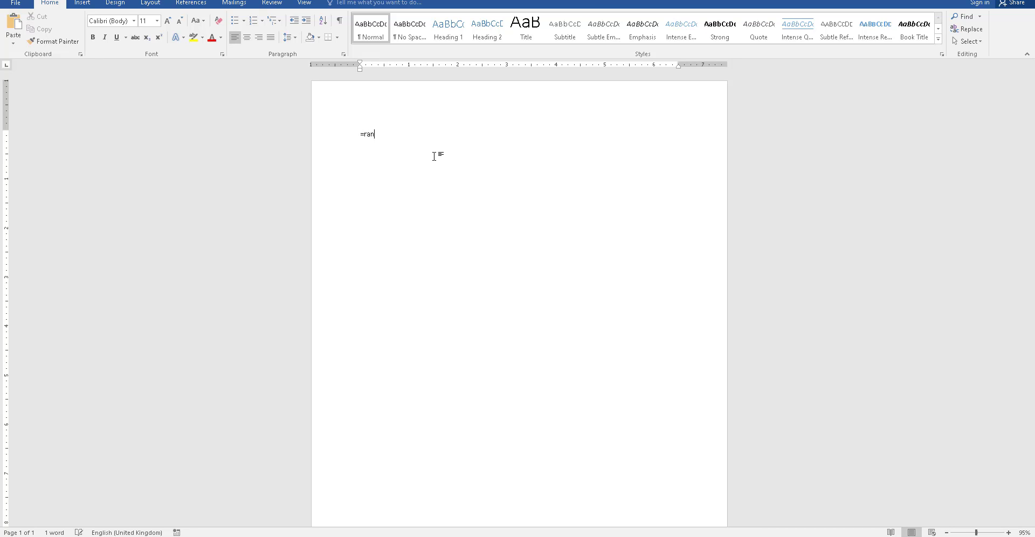
text(d())
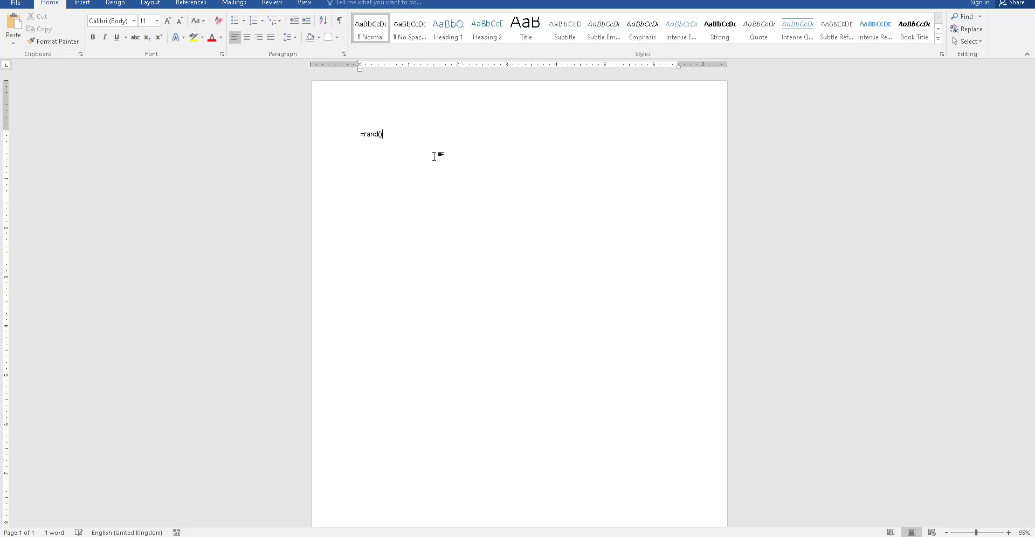
key(enter)
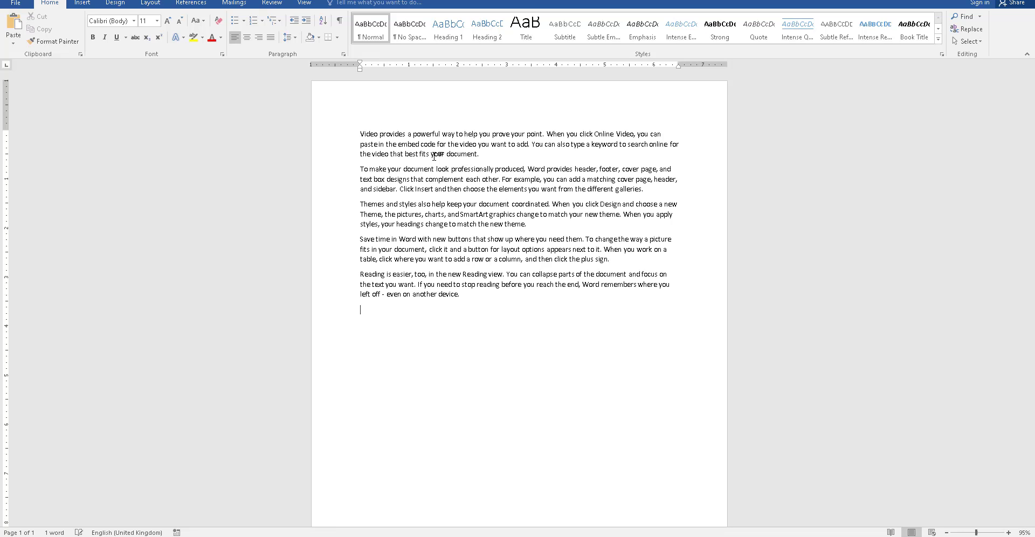
mouse_move(243, 487)
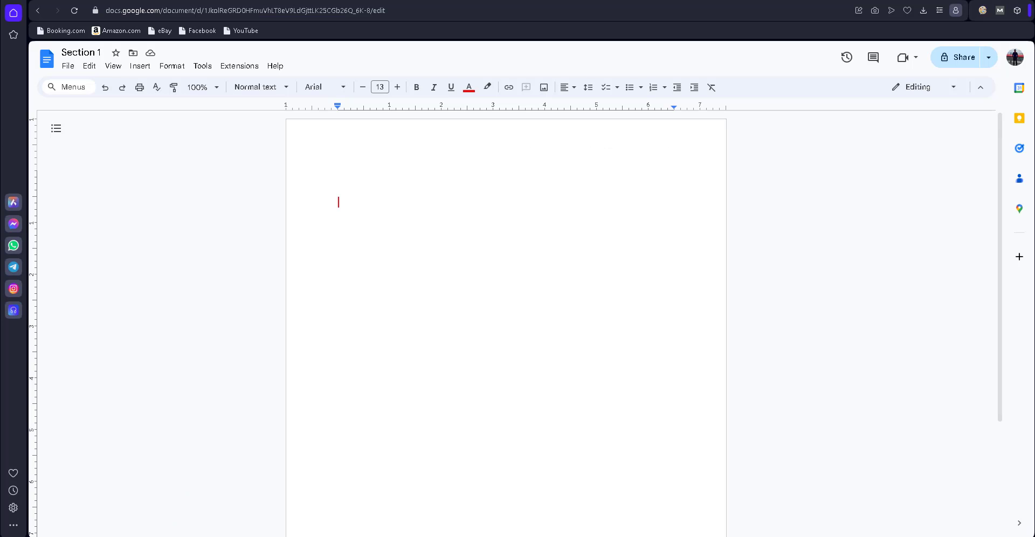
mouse_move(396, 224)
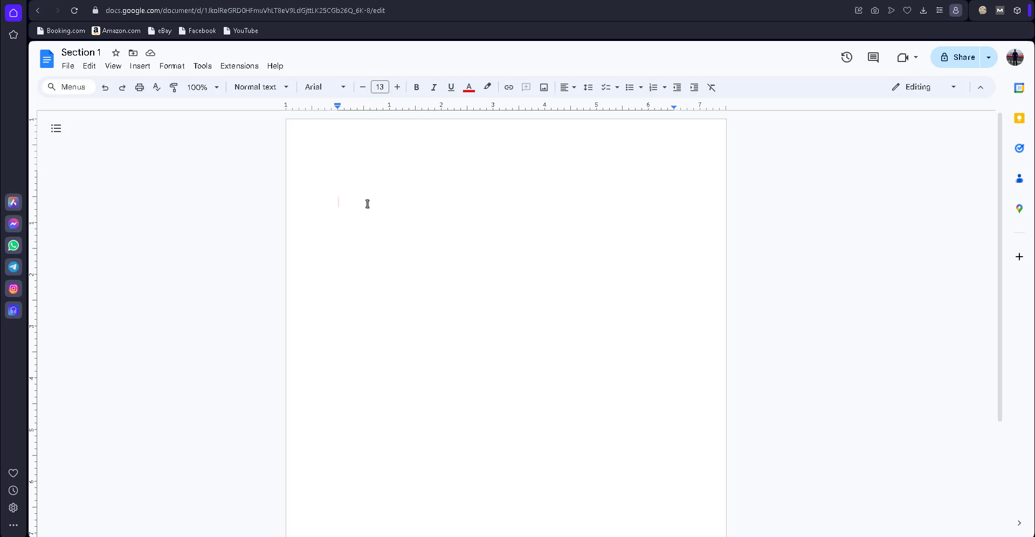
text(=)
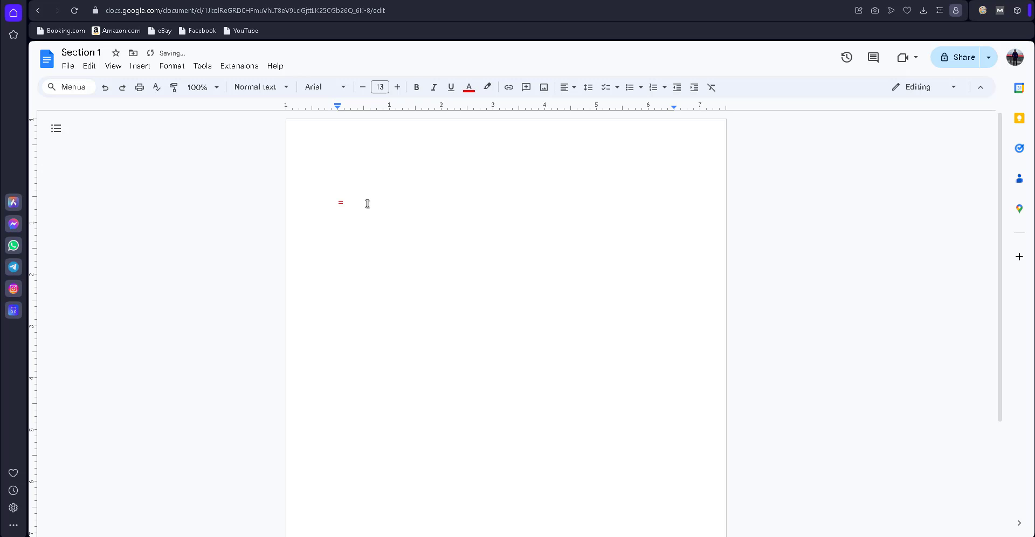
text(rand()
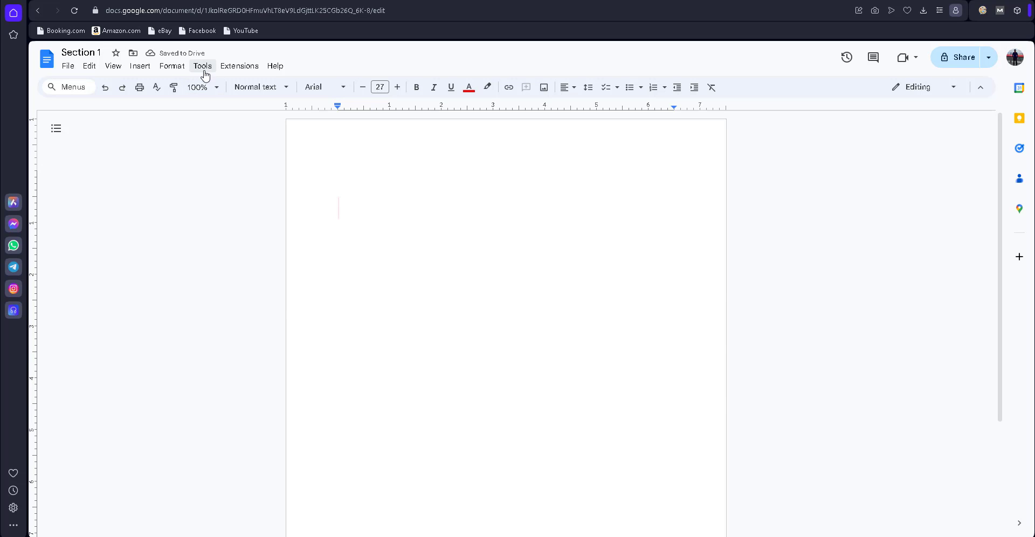
Reach the Preferences dialog from the Tools menu.
click(202, 65)
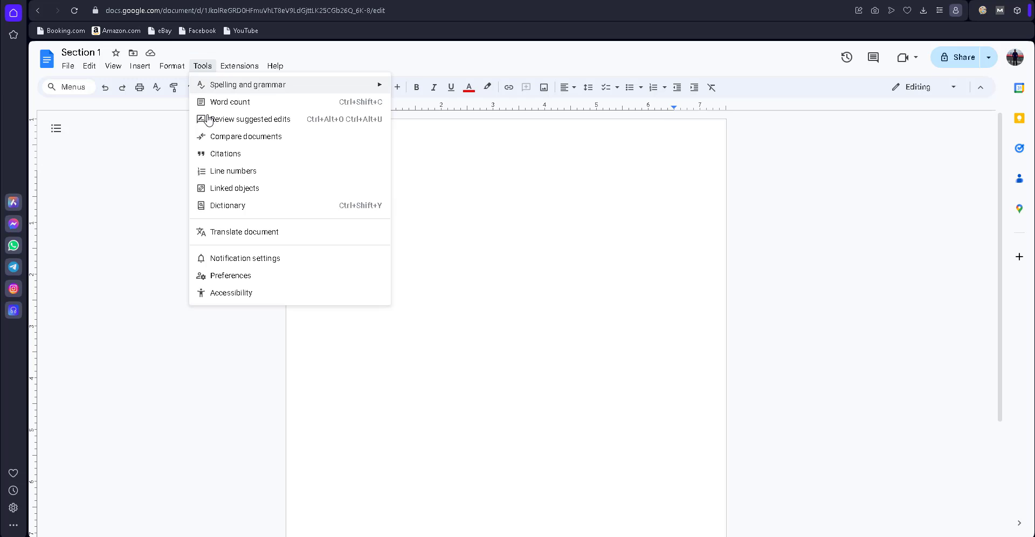
click(231, 275)
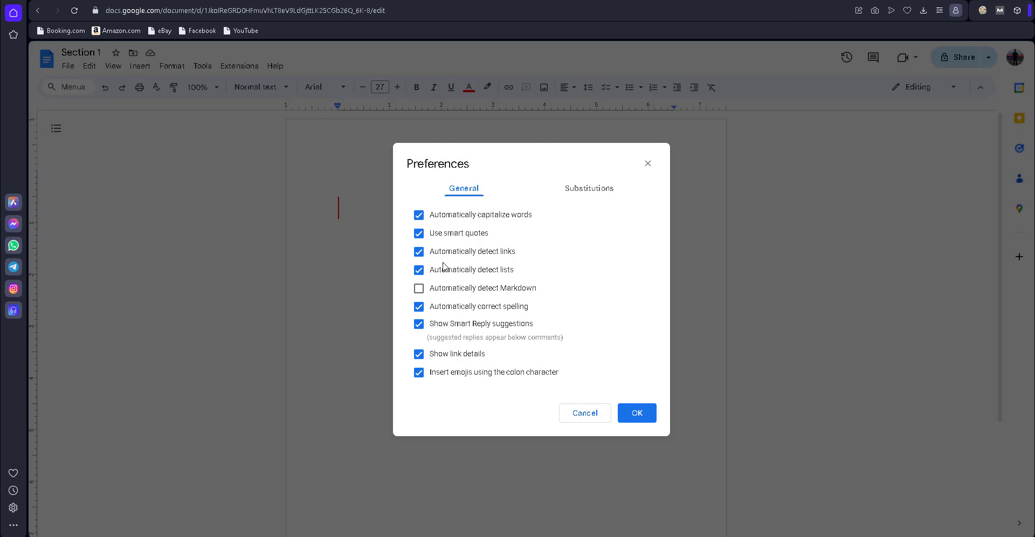
mouse_move(433, 189)
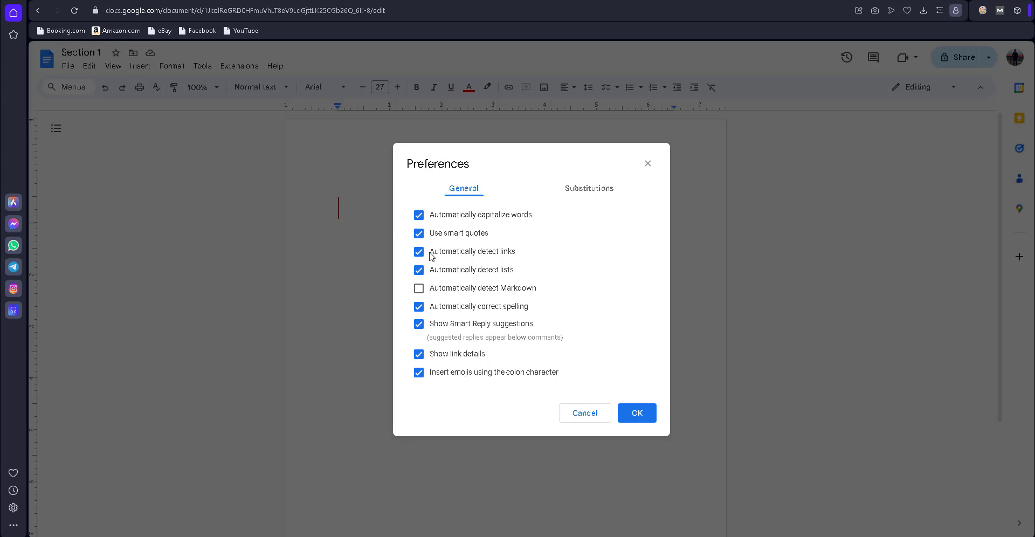
mouse_move(379, 244)
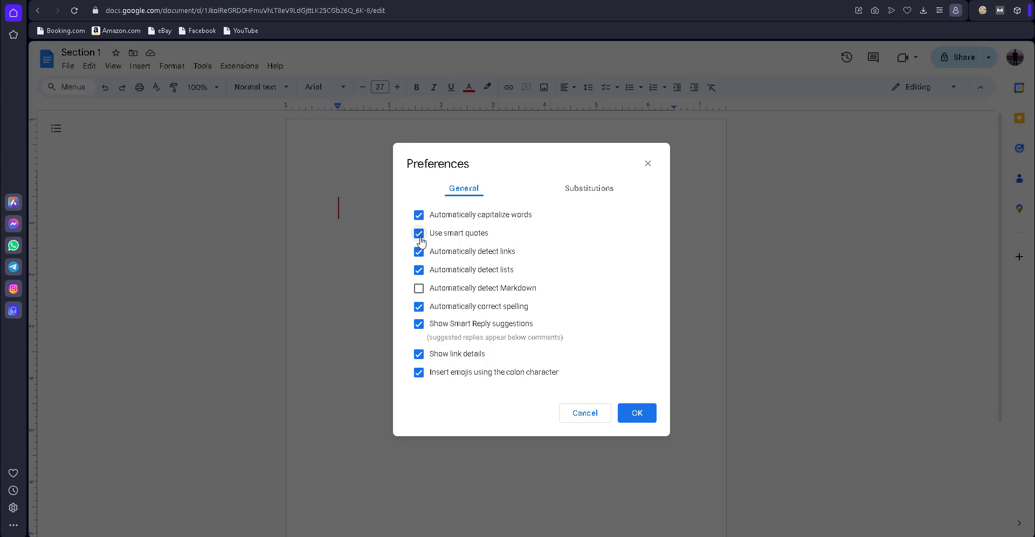
mouse_move(452, 244)
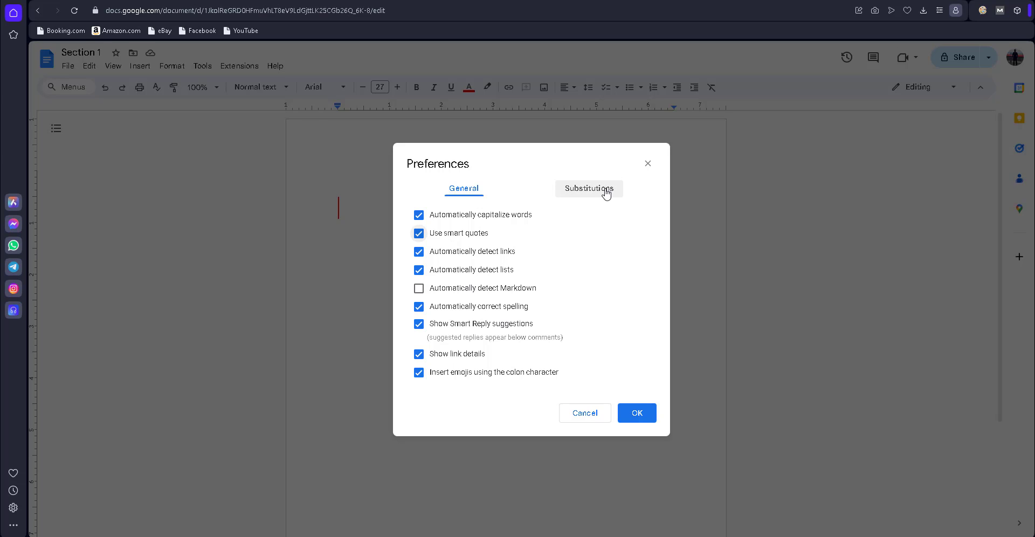
On the Substitutions list, enter =rand() as the text to be replaced.
click(588, 189)
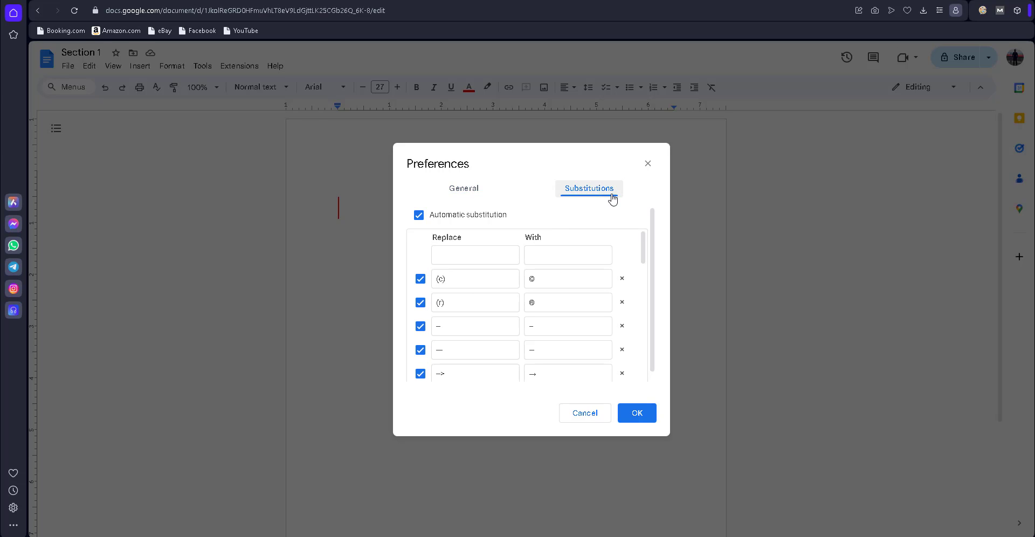
click(475, 255)
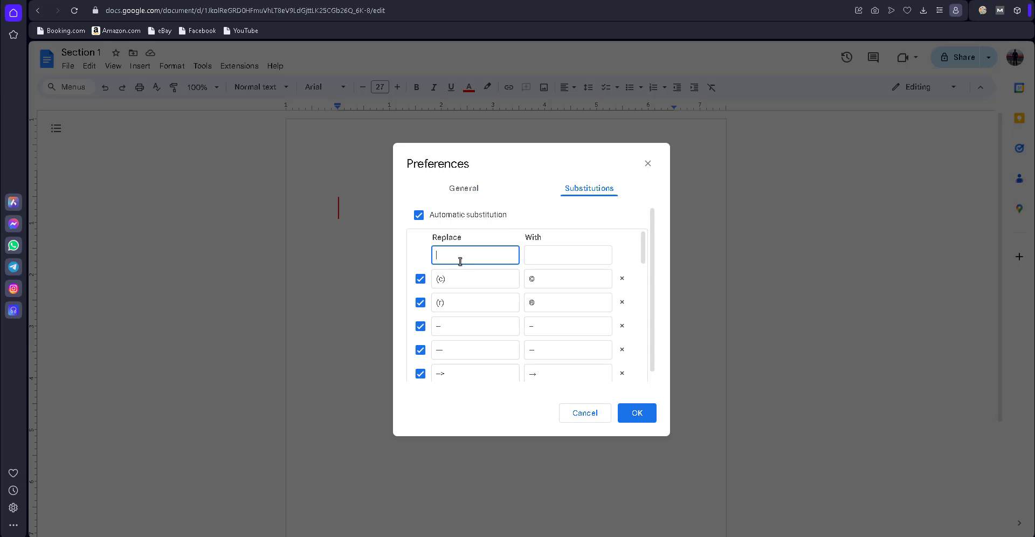
text(=)
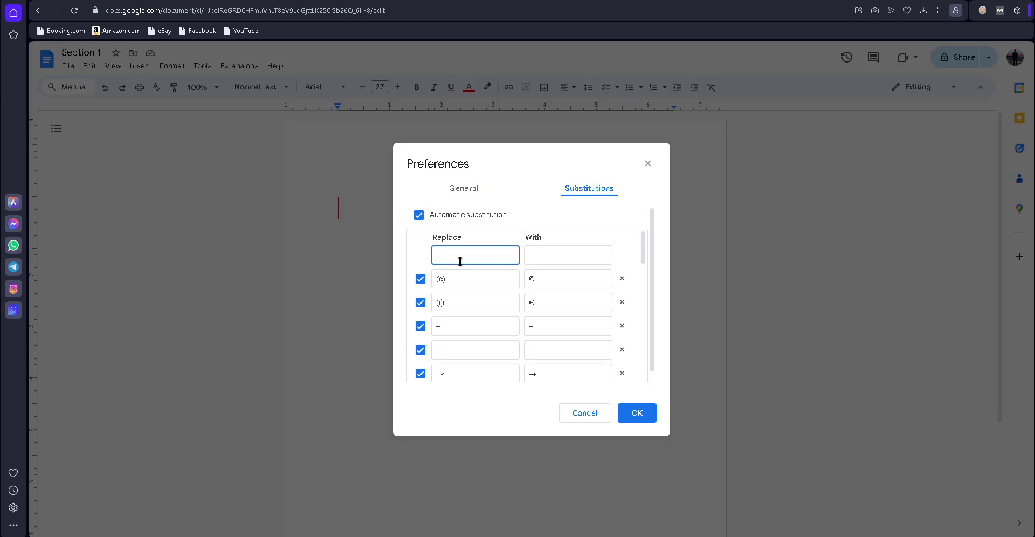
text(rand)
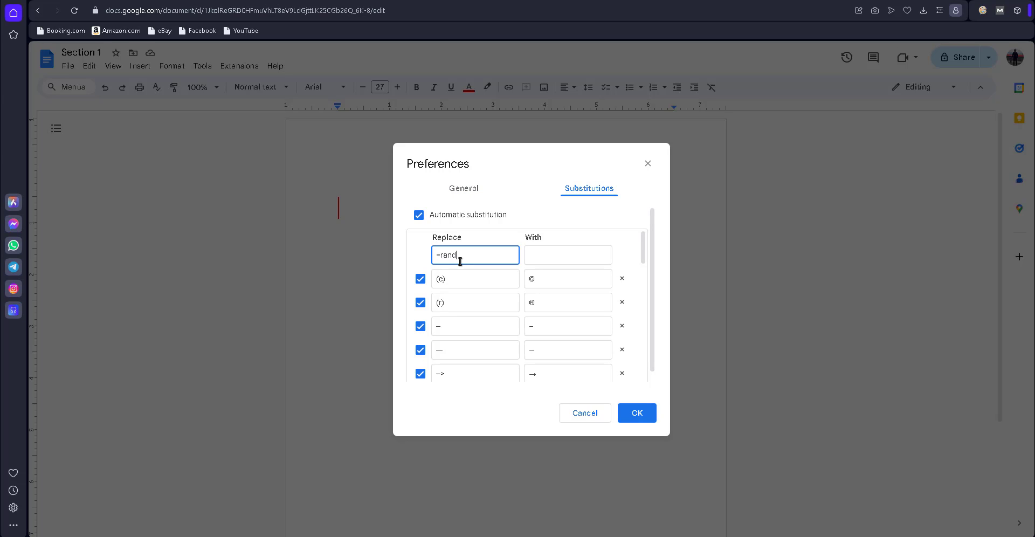
text(())
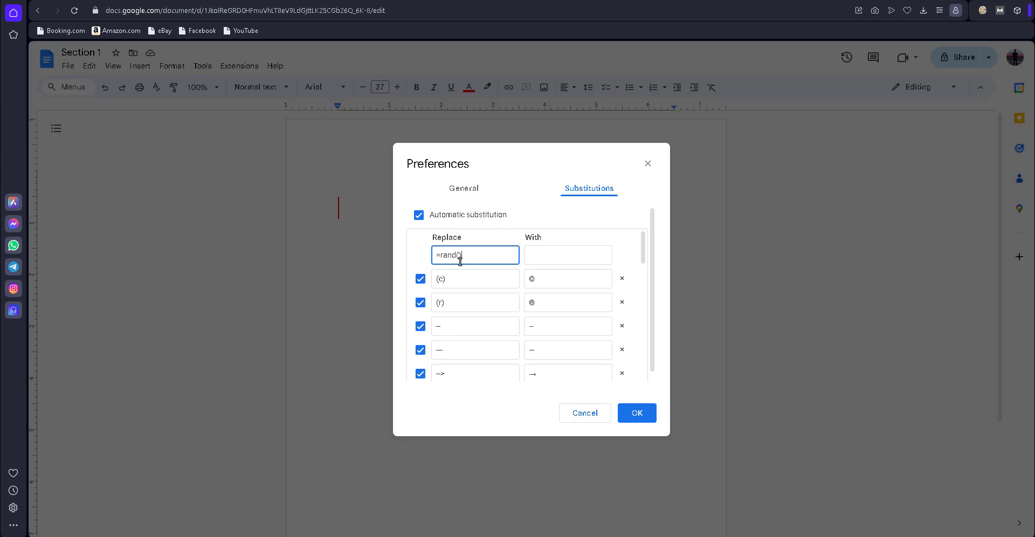
text())
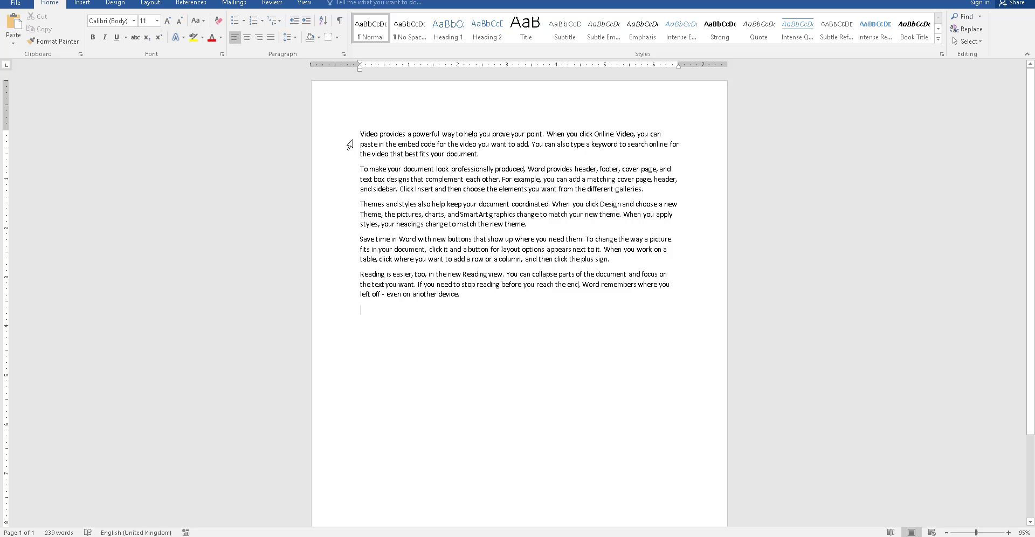
Select all five sample paragraphs in Word and copy them.
key(ctrl+a)
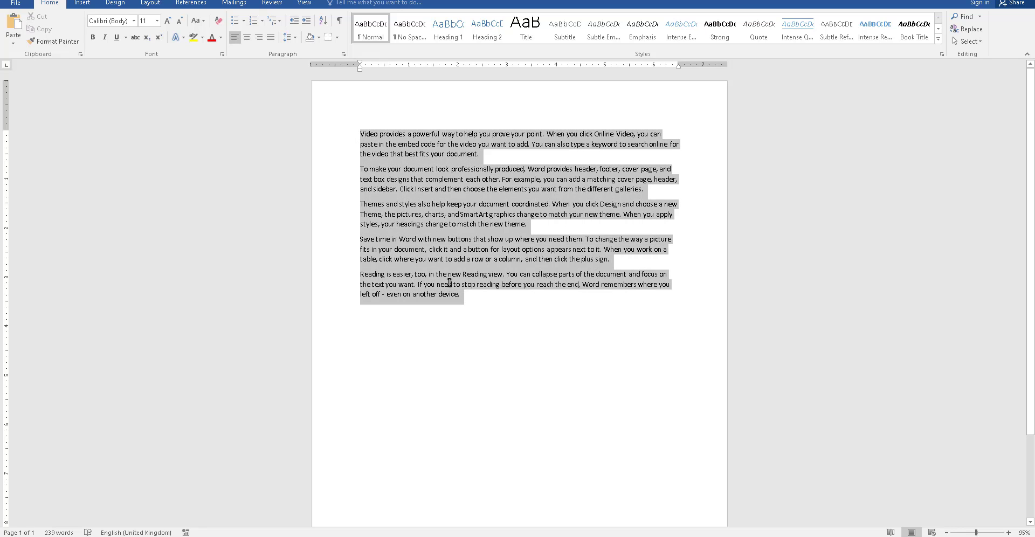
right_click(449, 281)
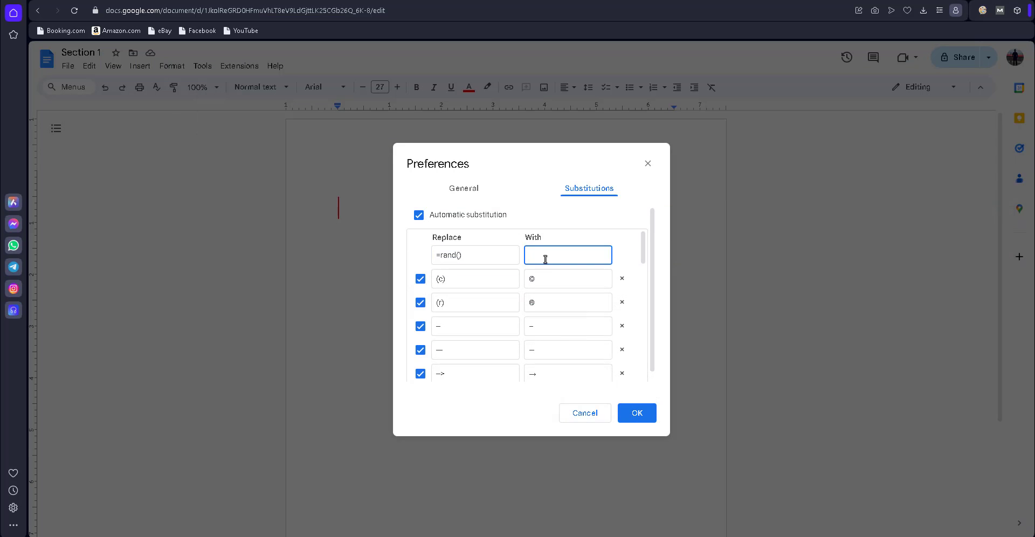
Paste the Word paragraphs as the replacement for =rand() and save the rule with OK.
text(even on another device.)
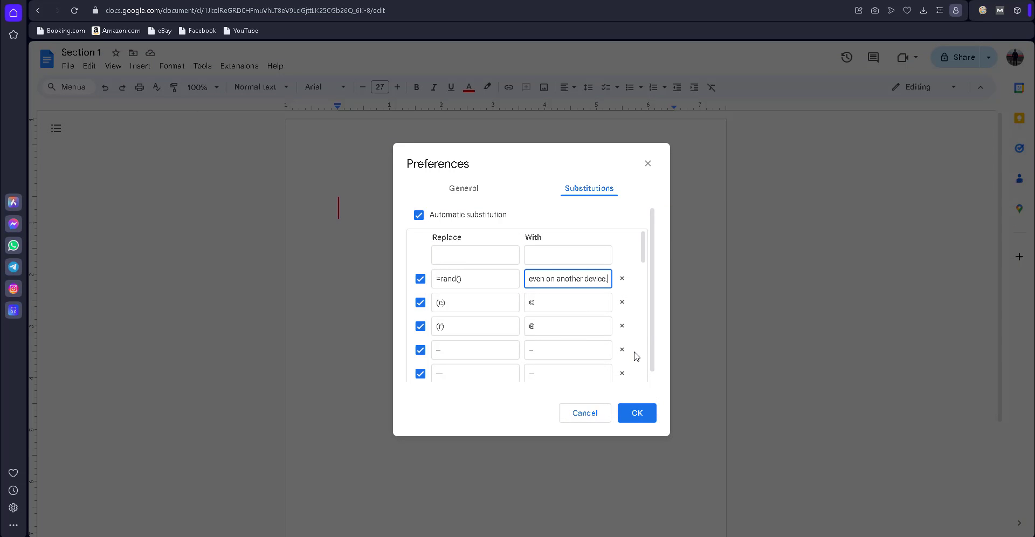
click(636, 413)
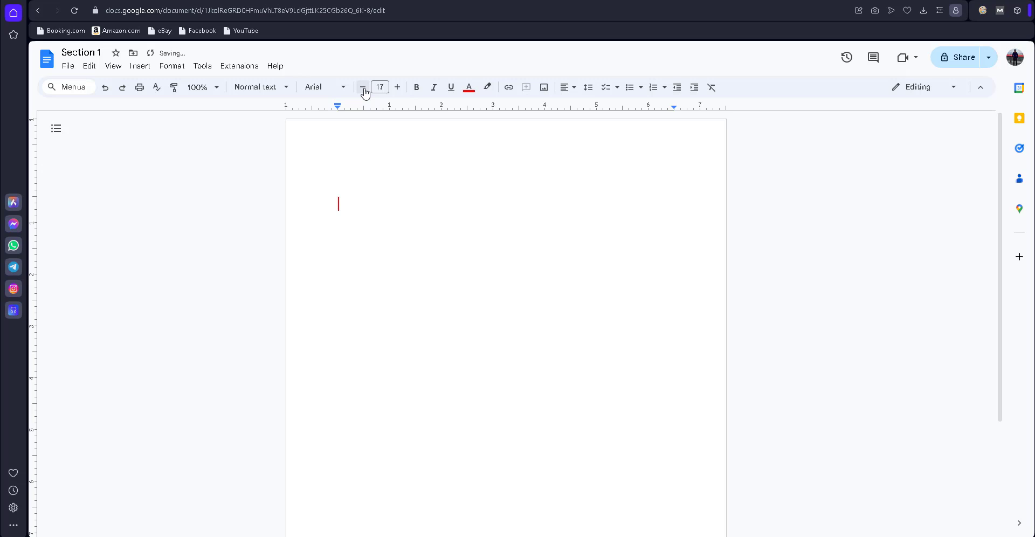
Type =rand() on the empty Docs page so the substitution inserts the sample paragraphs.
click(362, 86)
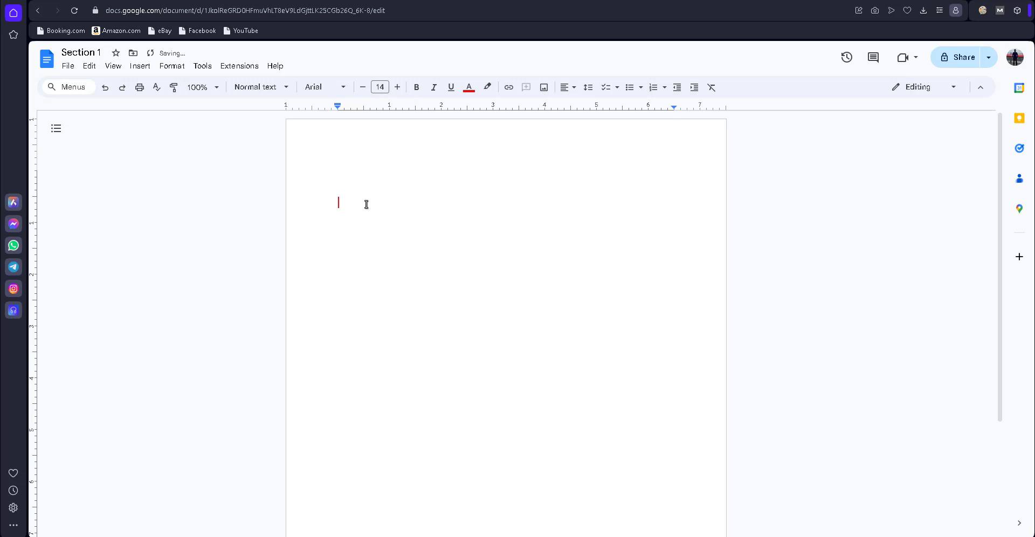
text(=ra)
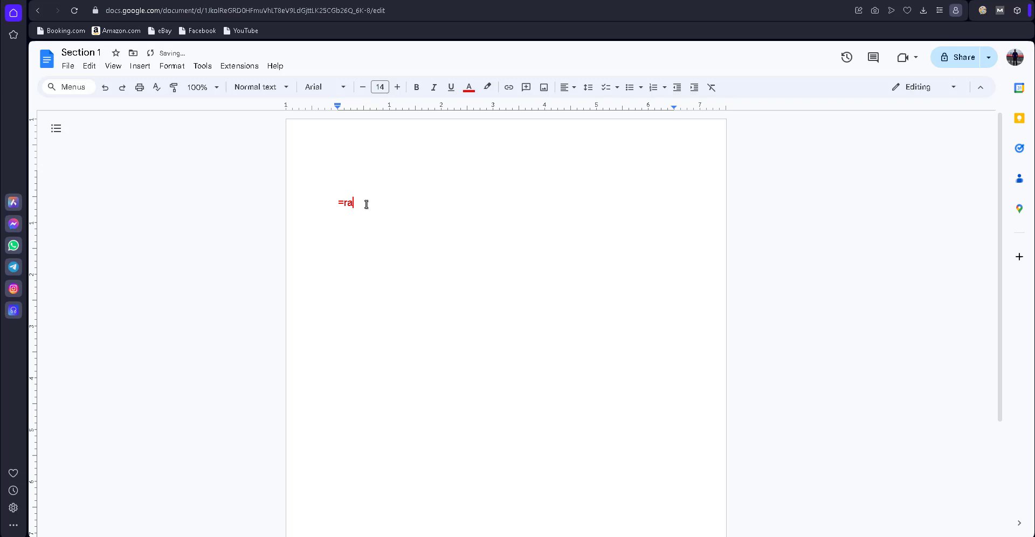
text(nd)
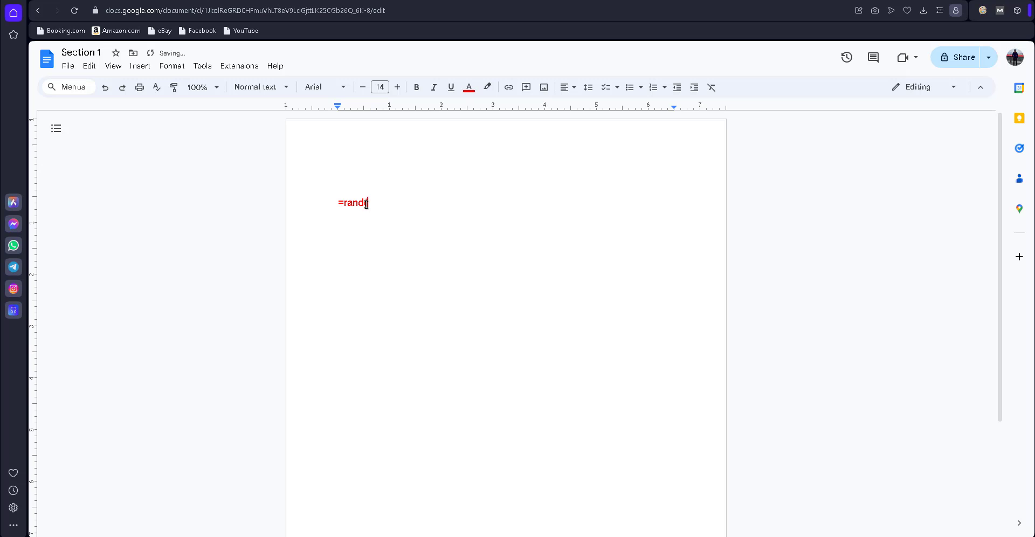
key(enter)
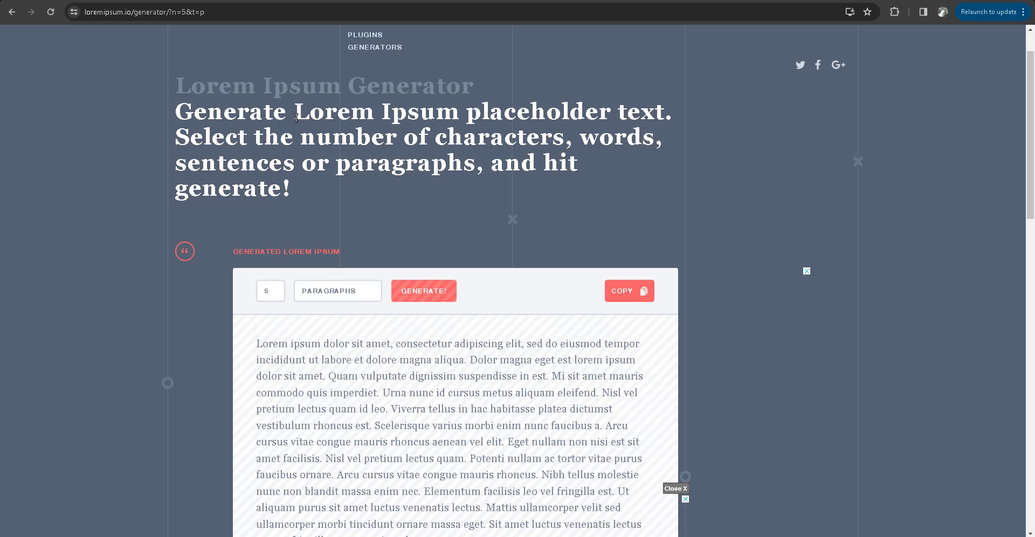
Copy the heading words, then select just the word Lorem and copy it.
right_click(376, 112)
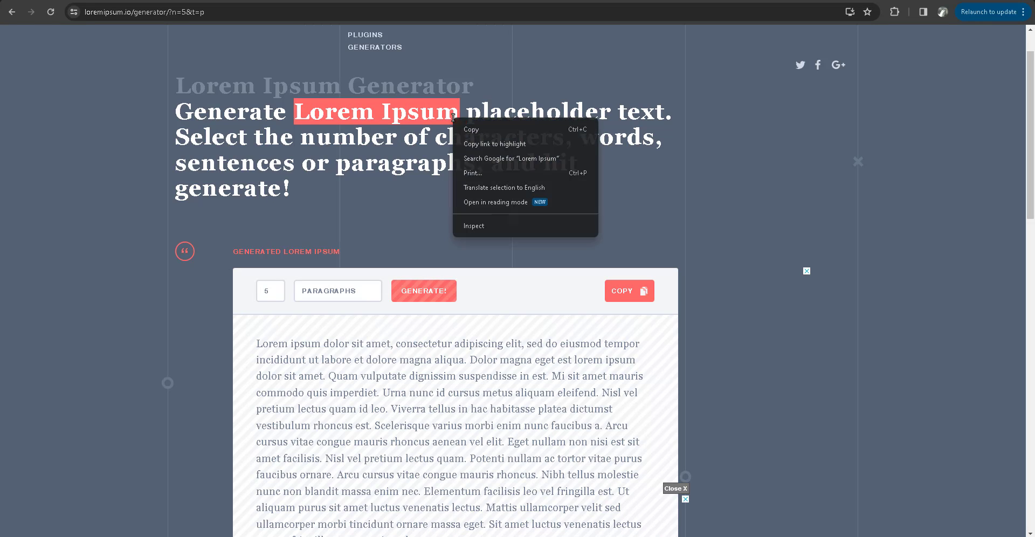
click(469, 157)
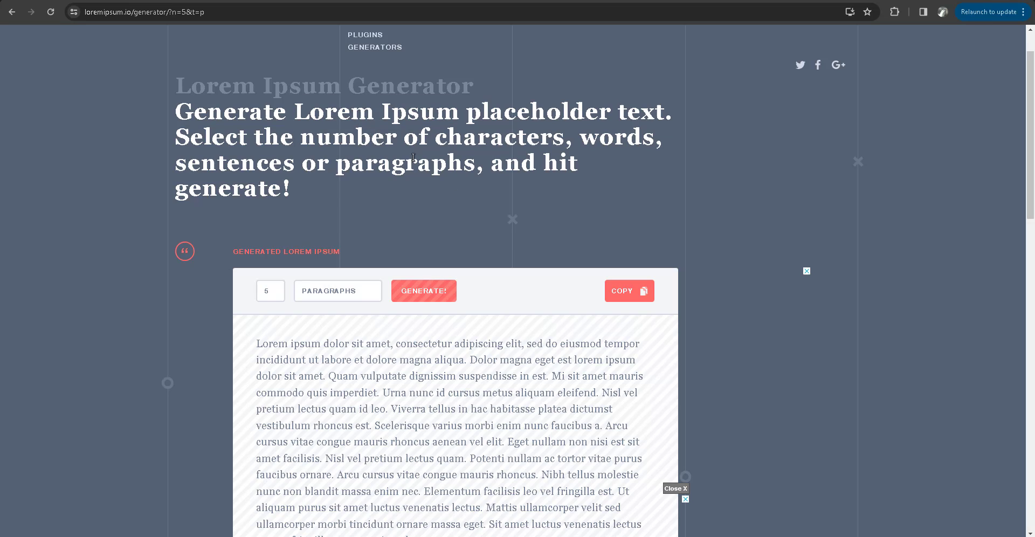
double_click(332, 112)
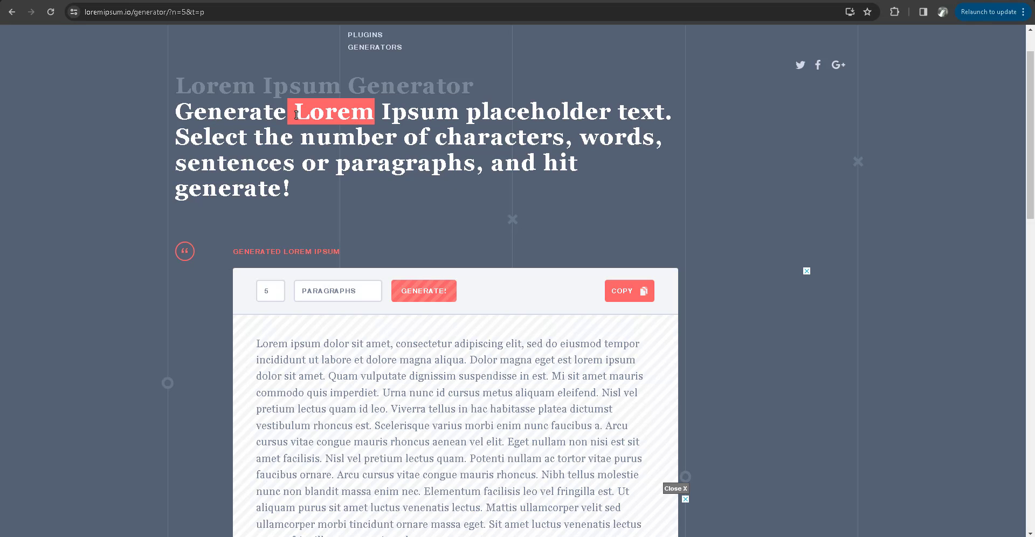
right_click(330, 111)
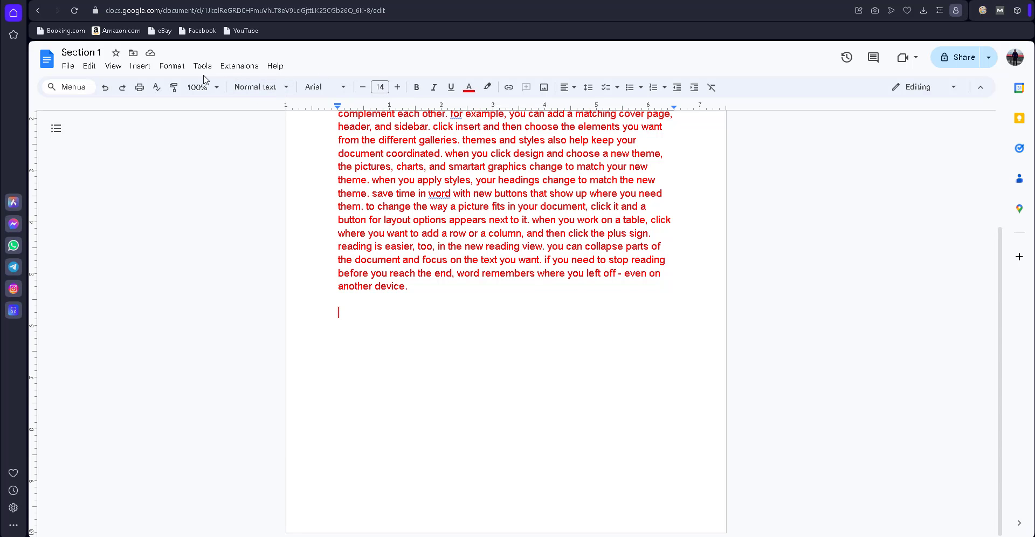
Return to the Substitutions preferences and start a new Replace entry.
click(201, 66)
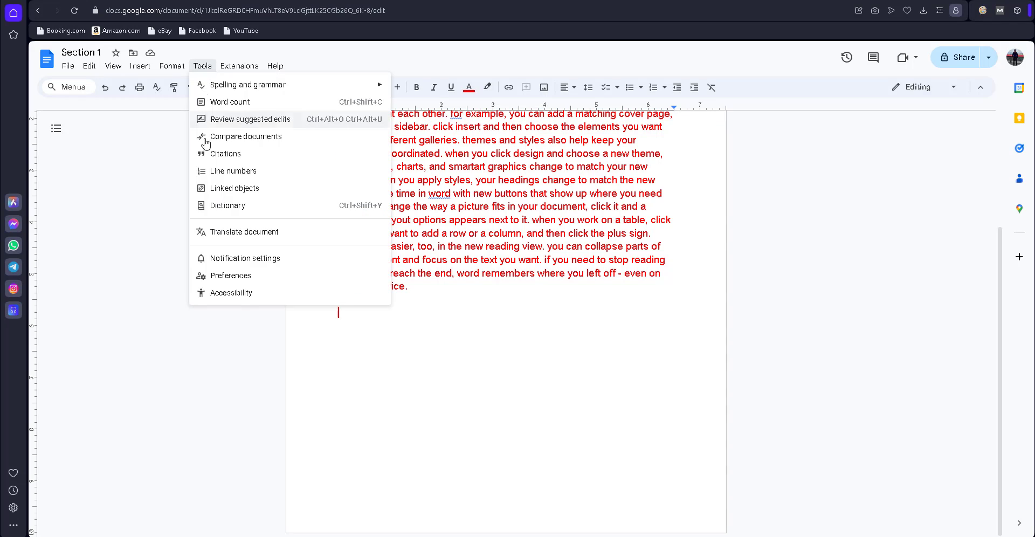
click(229, 275)
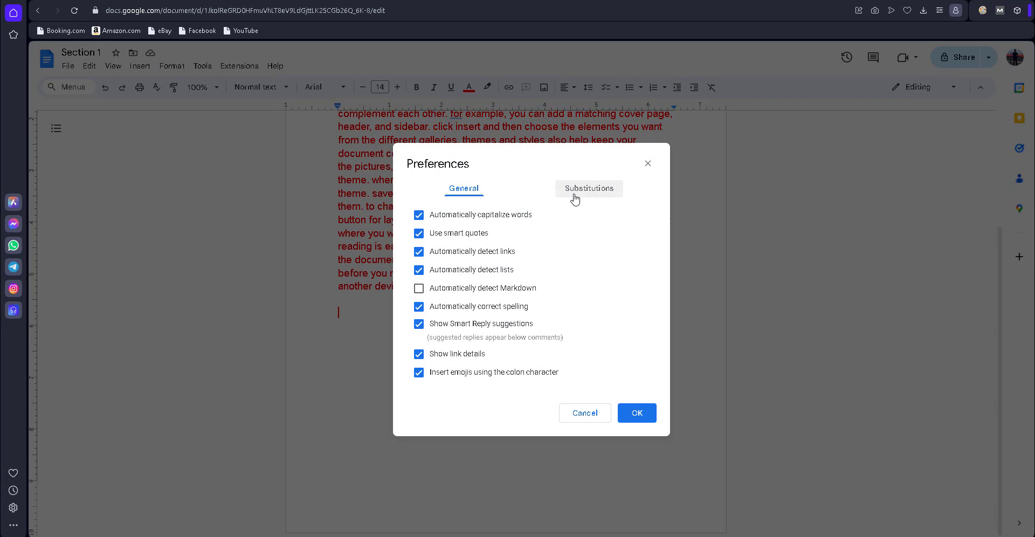
click(588, 189)
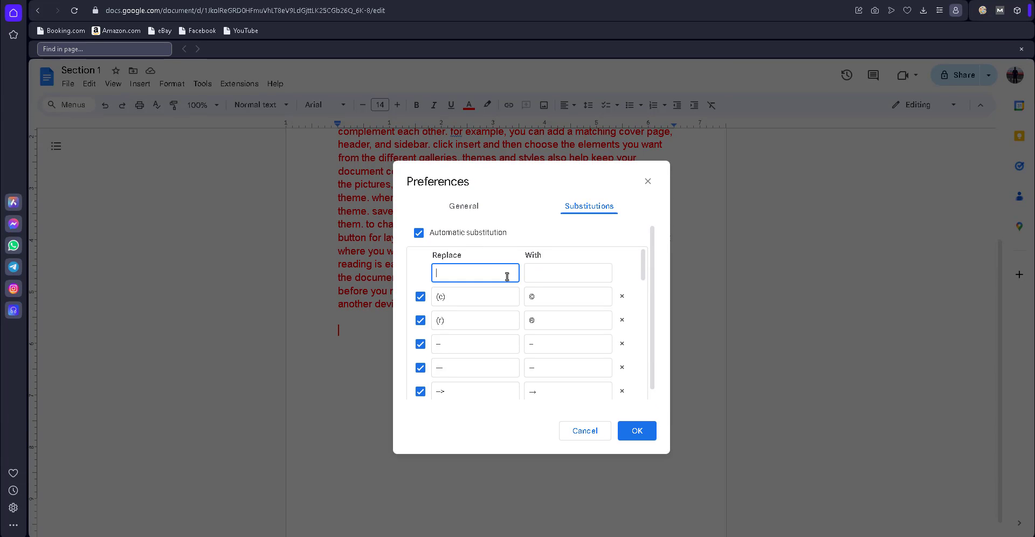
click(568, 273)
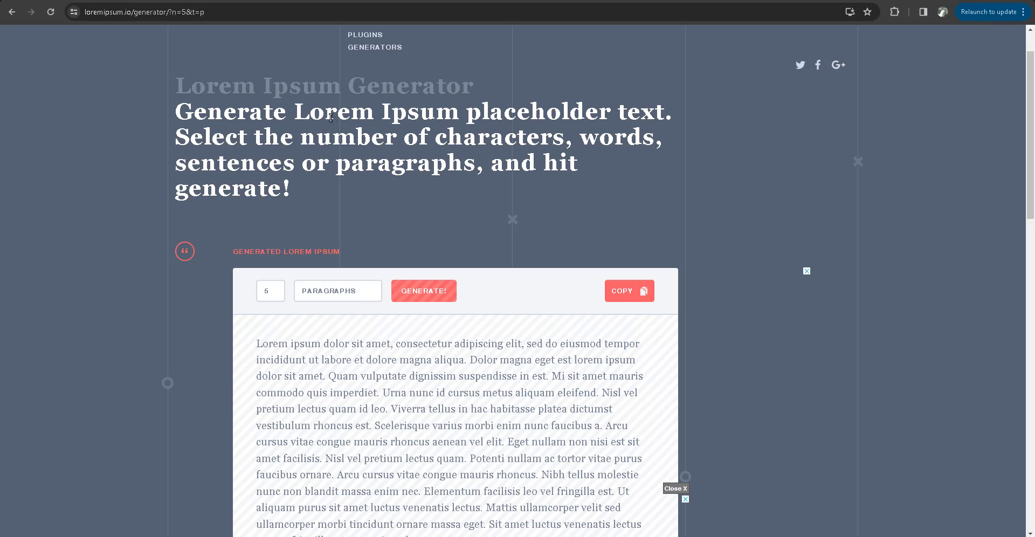
Copy Lorem from the generator heading and paste it as the replacement term lorem.
right_click(337, 112)
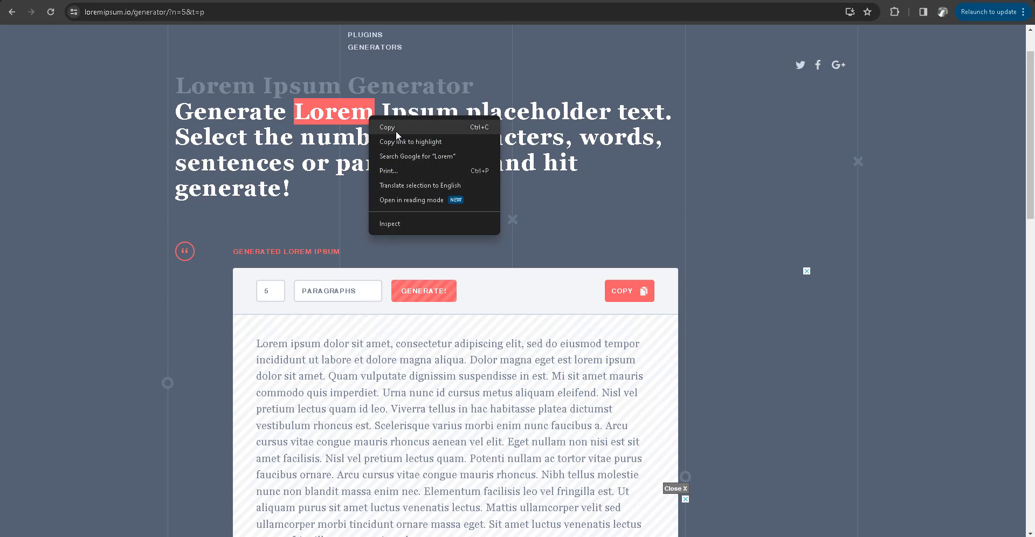
click(370, 212)
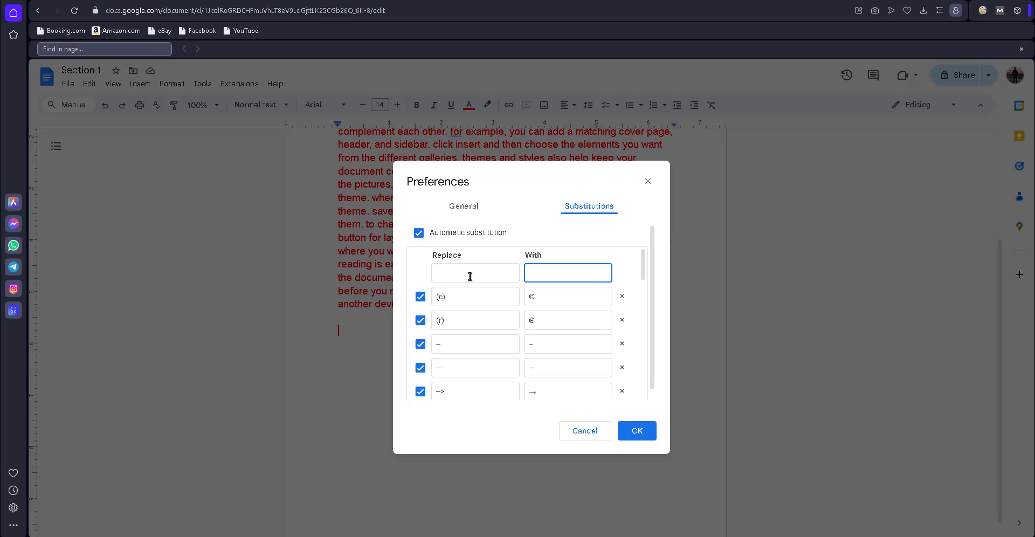
right_click(474, 272)
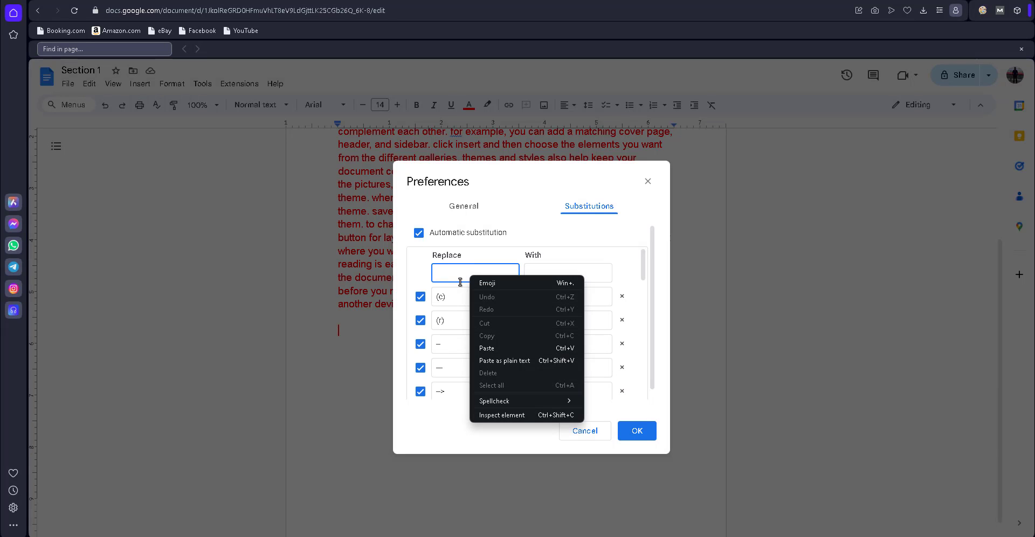
click(485, 308)
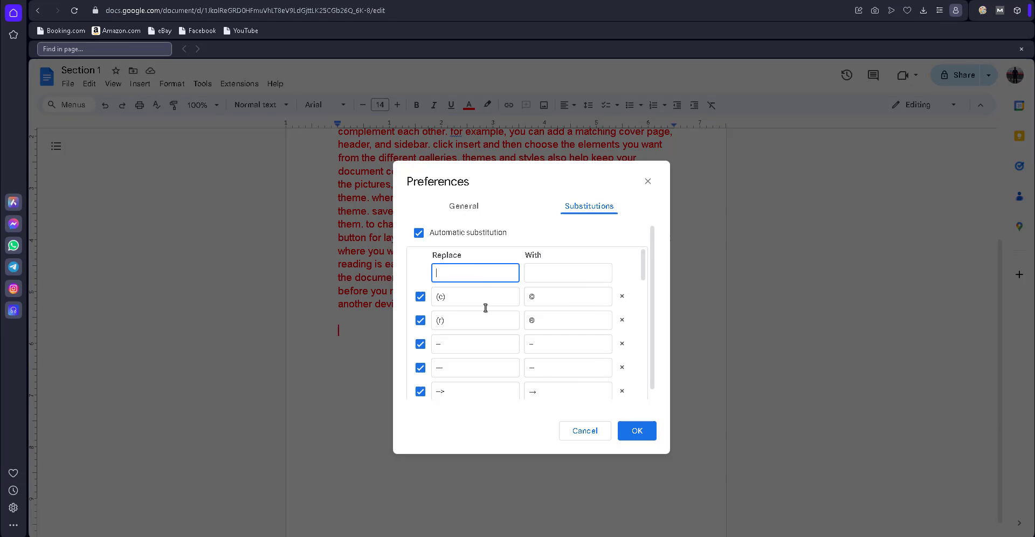
text(Lorem)
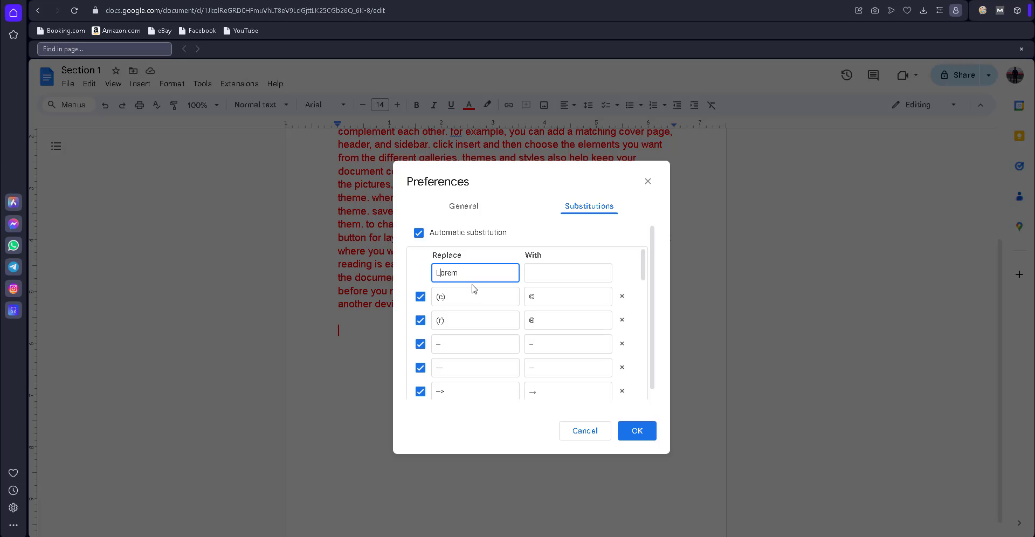
text(lorem)
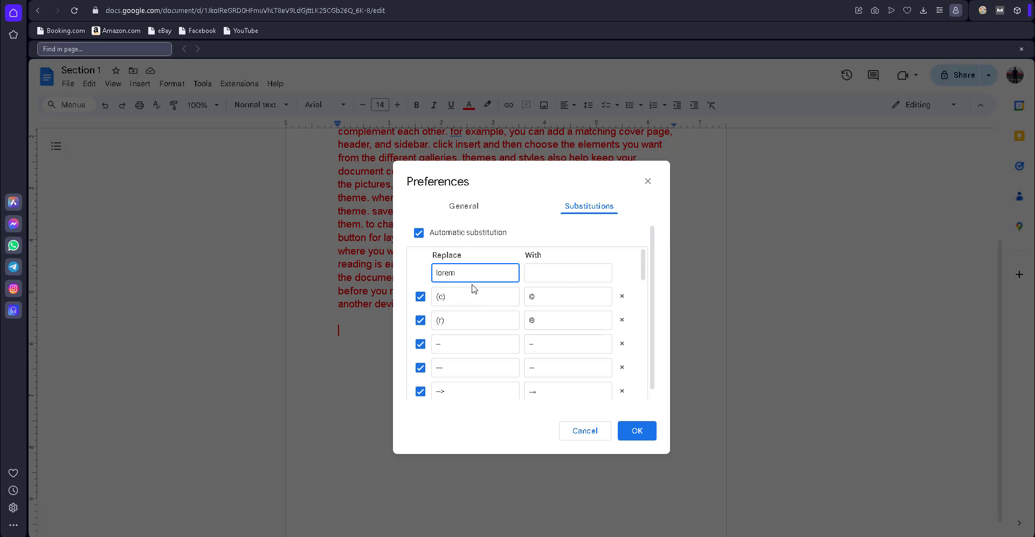
Paste the generated Lorem ipsum paragraphs into the With field for the lorem rule.
click(568, 272)
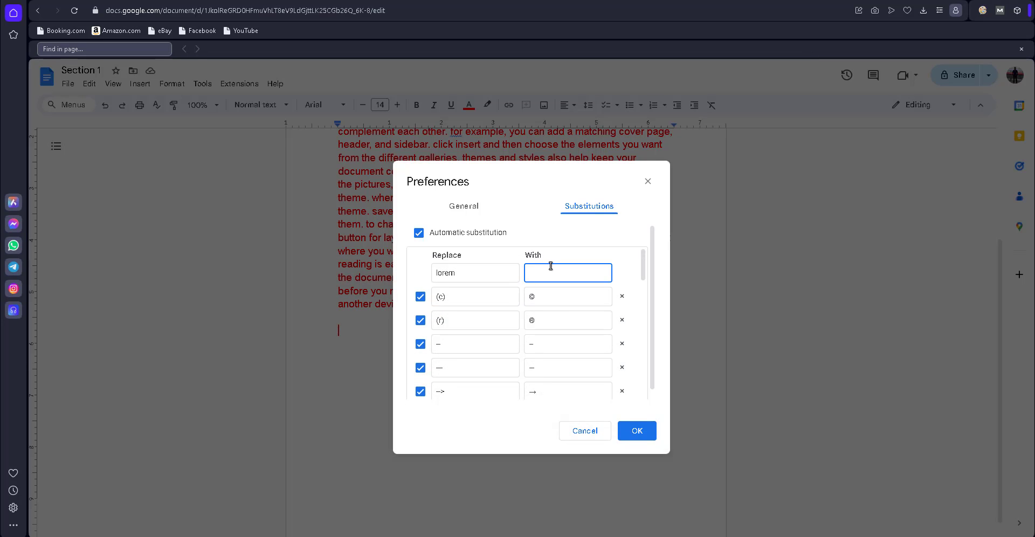
text(dipiscing tristique risus.)
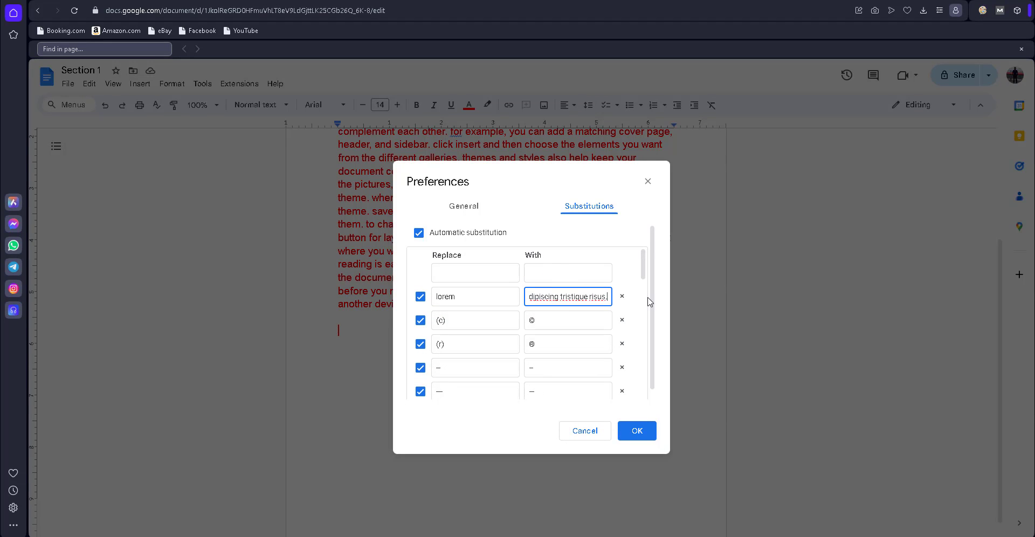
mouse_move(631, 335)
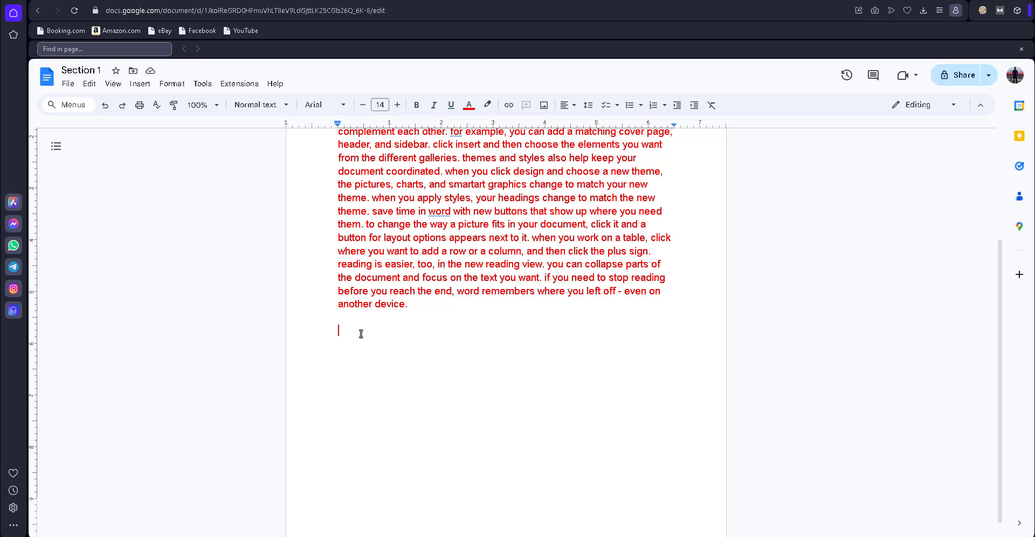
Type lorem at the end of the document so the Lorem ipsum paragraphs are inserted, and review them.
text(lo)
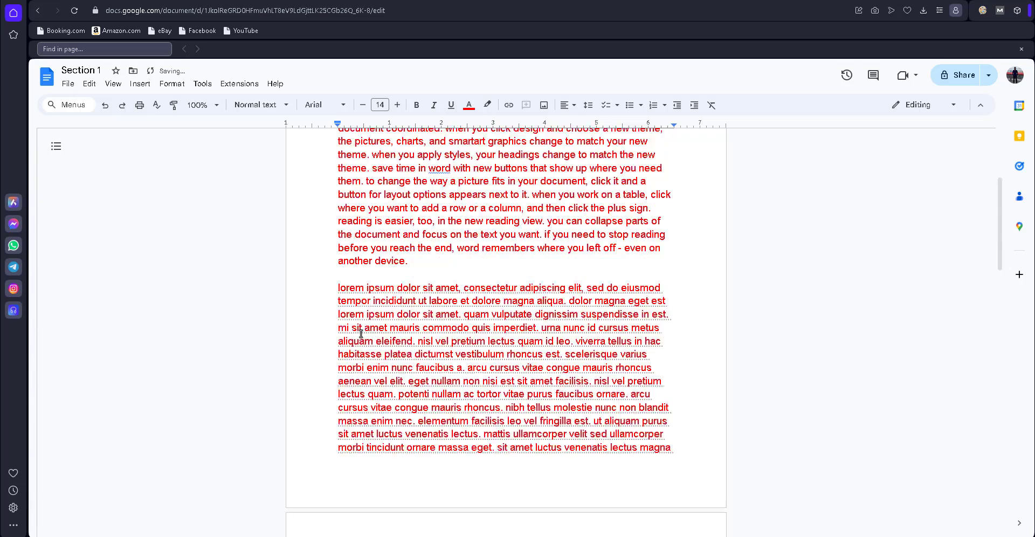
scroll(down, 3)
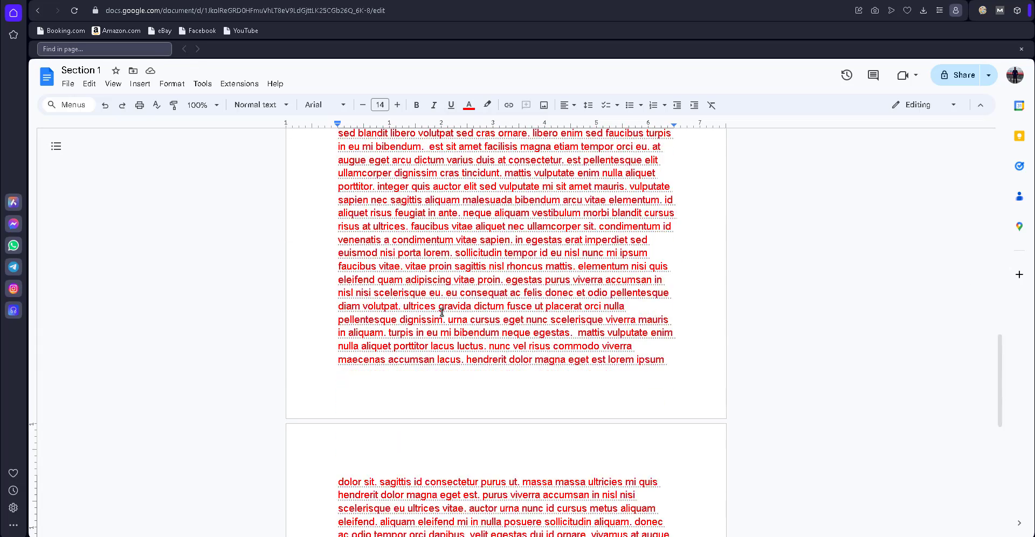
scroll(down, 3)
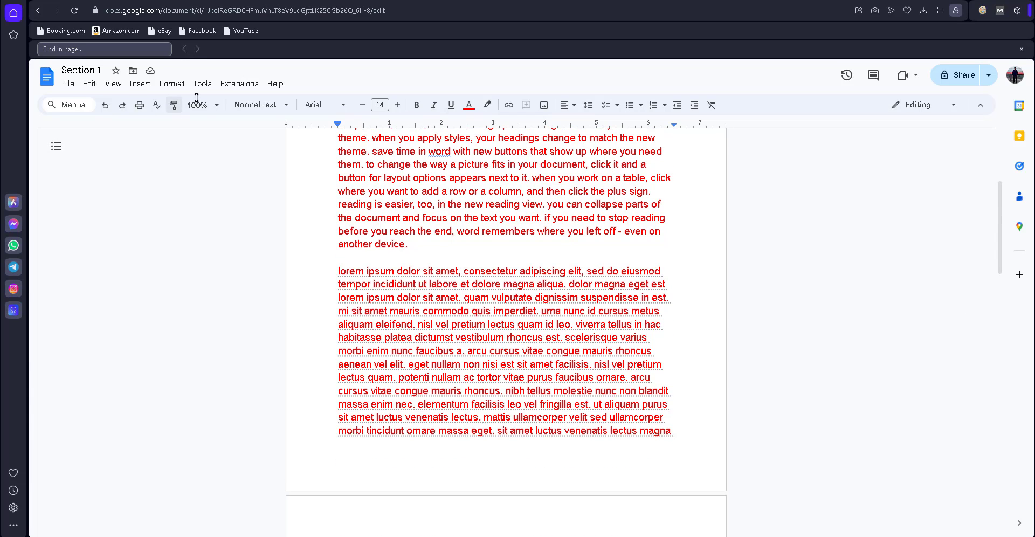
Review the saved lorem and rand() substitution rules in Preferences, then move to the Extensions list.
click(202, 83)
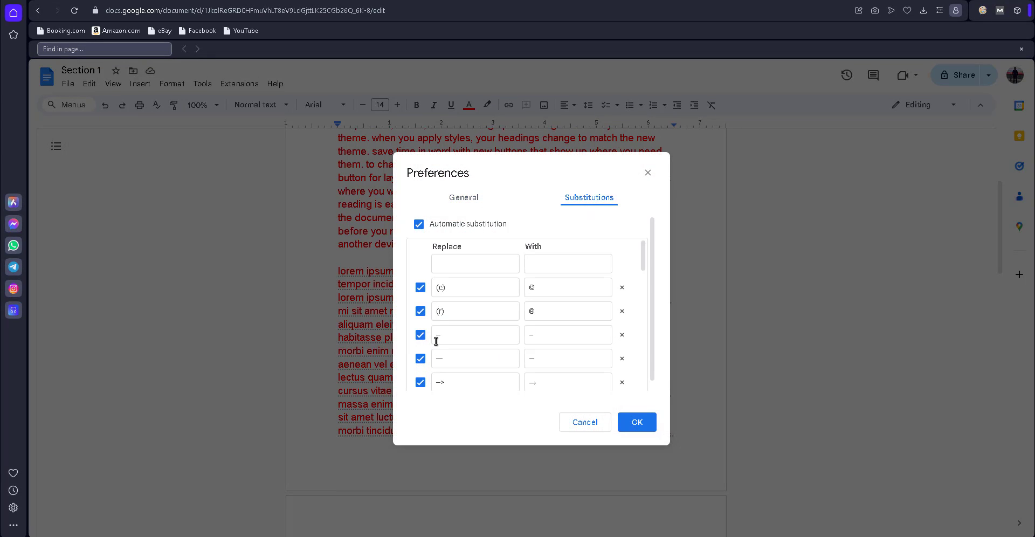
scroll(down, 3)
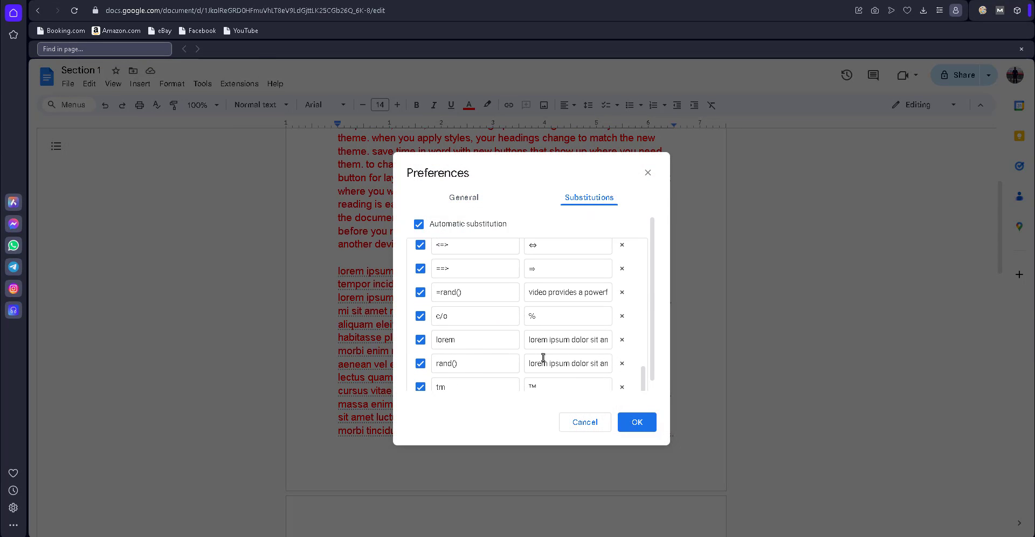
mouse_move(438, 340)
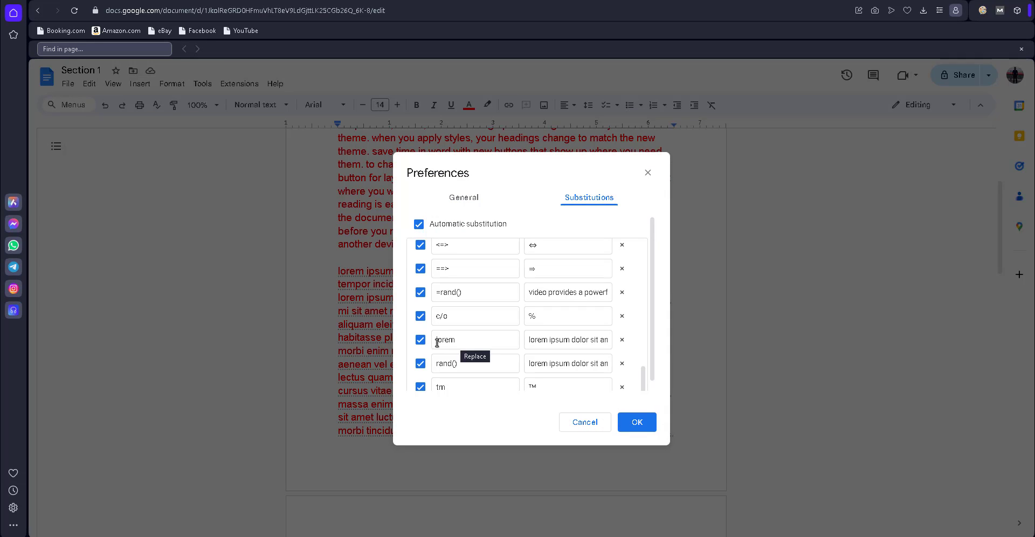
mouse_move(444, 364)
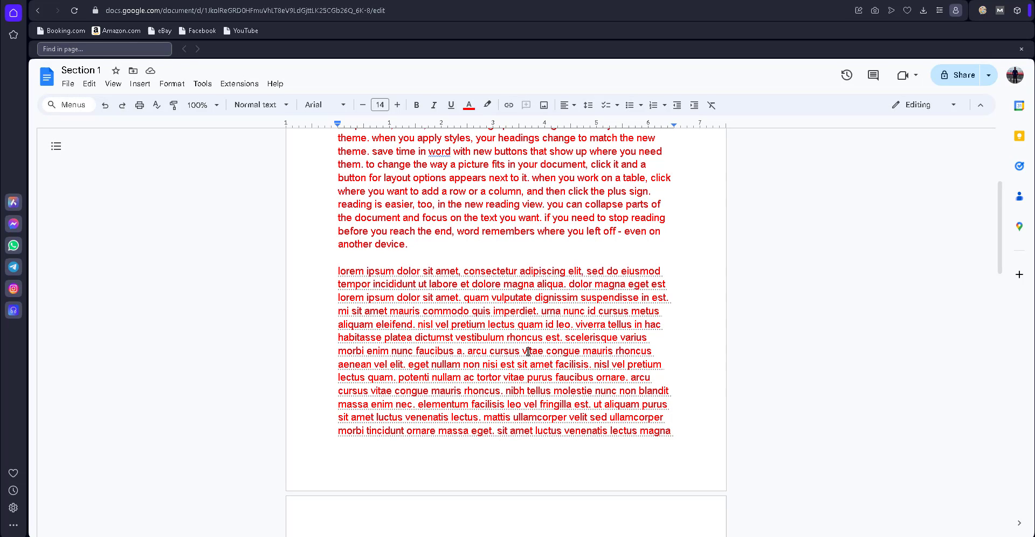
click(239, 83)
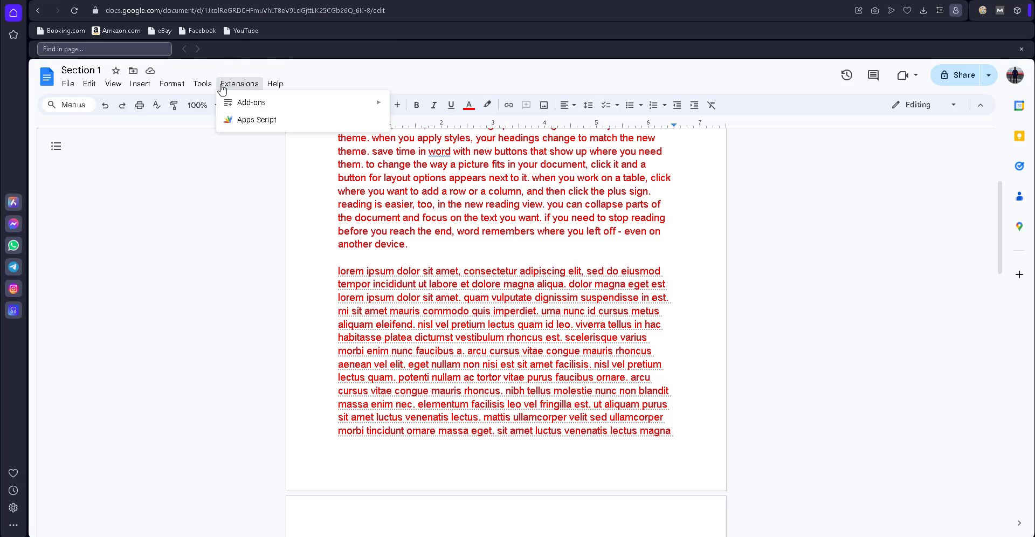
mouse_move(501, 312)
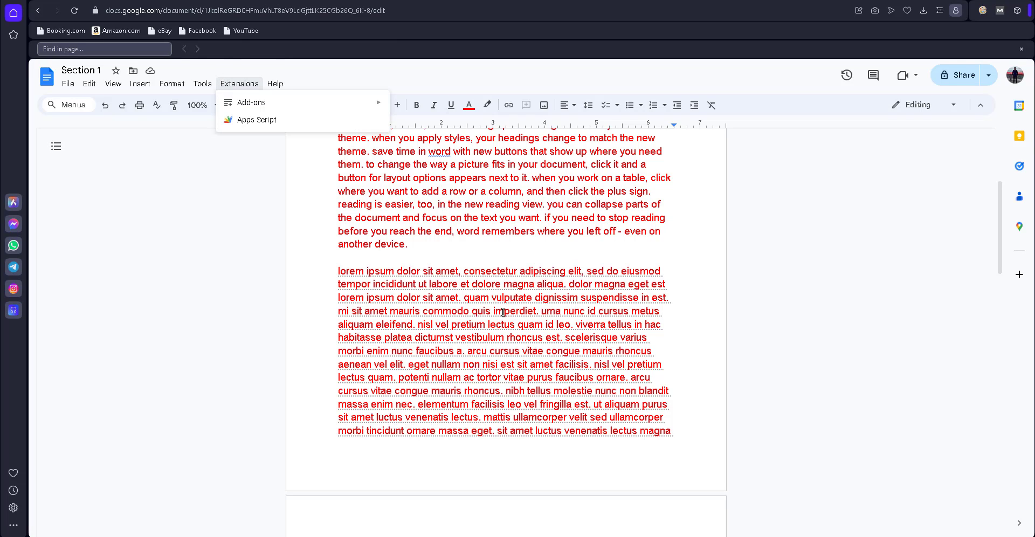